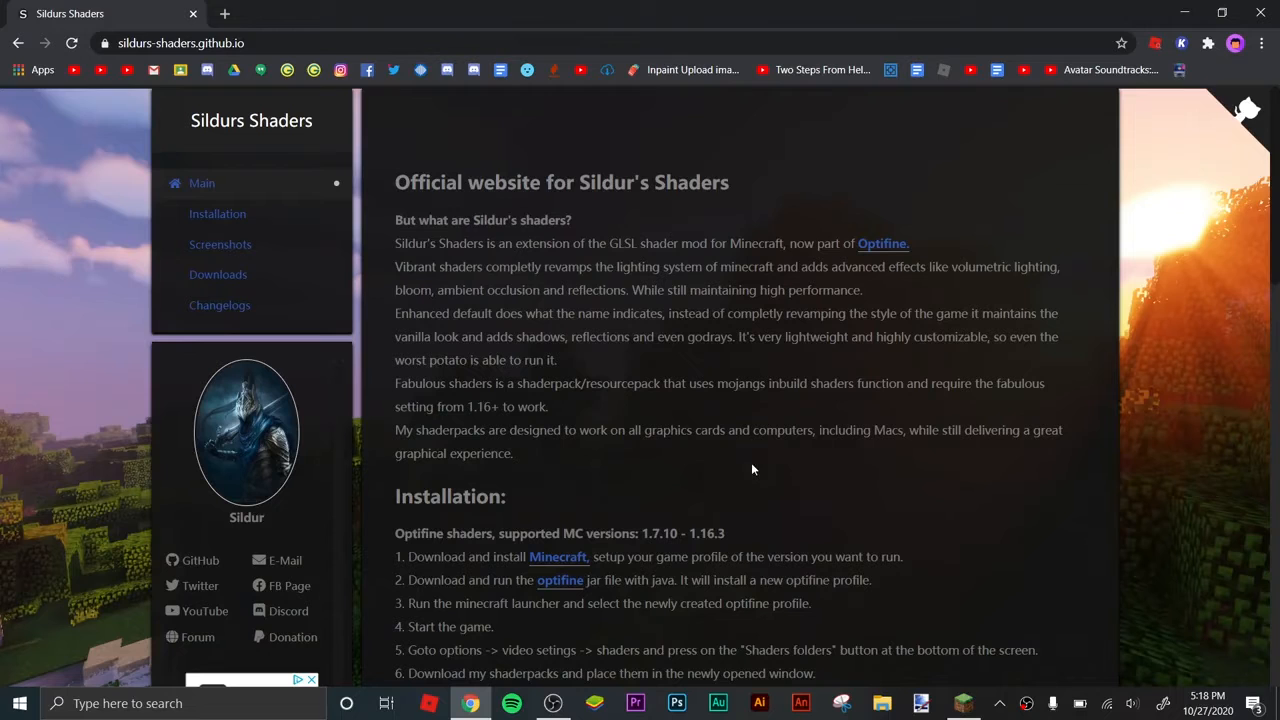
mouse_move(750, 468)
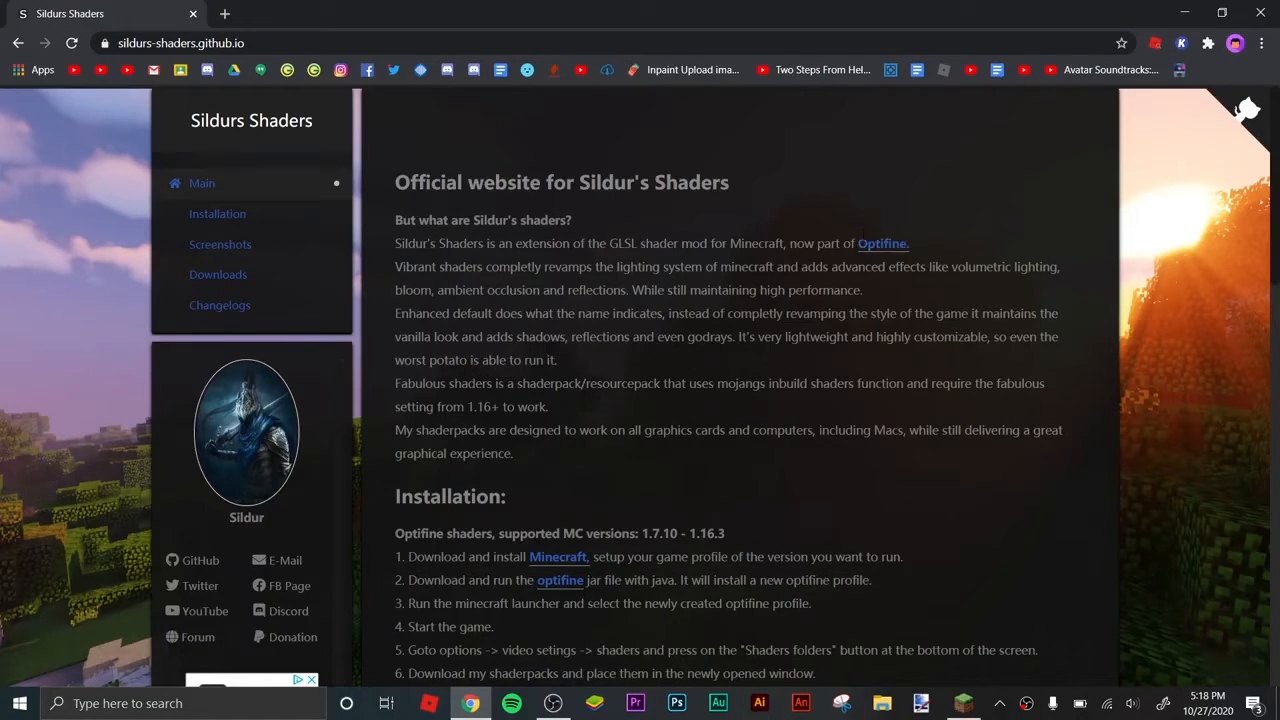
- Scroll the sildurs-shaders.github.io page down past Installation and Screenshots to Downloads
scroll("down", 3)
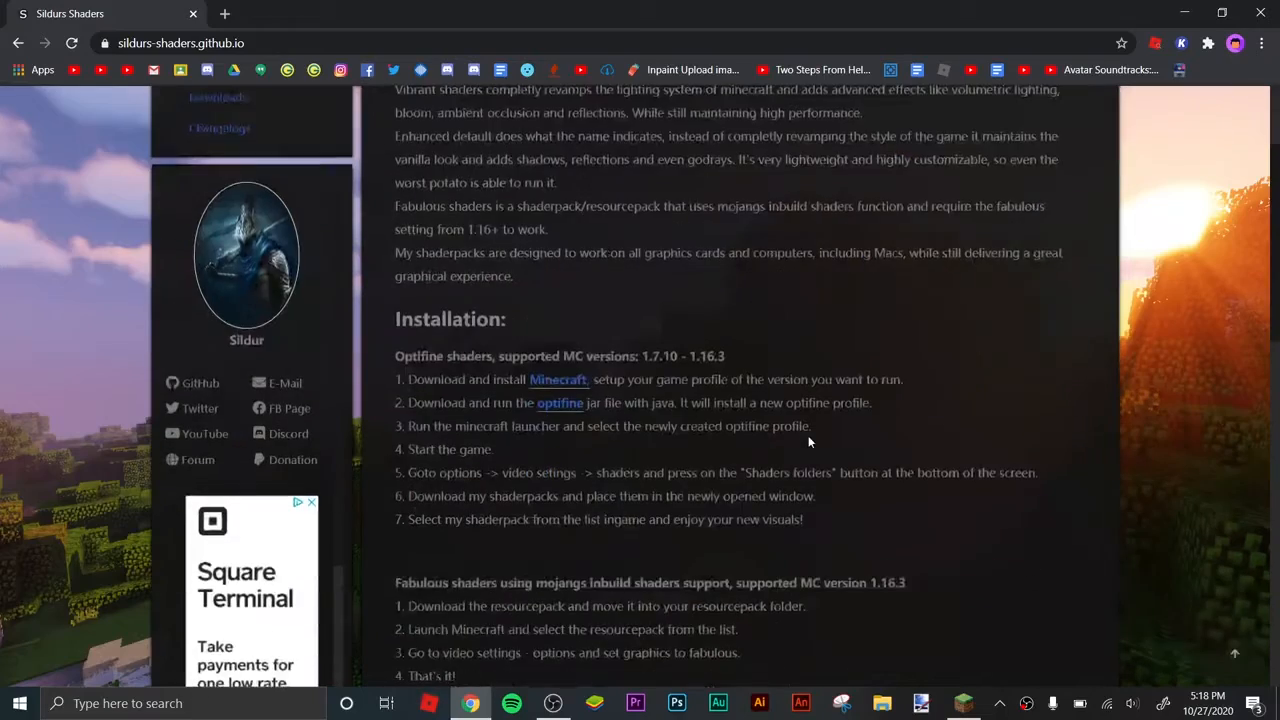
scroll("down", 3)
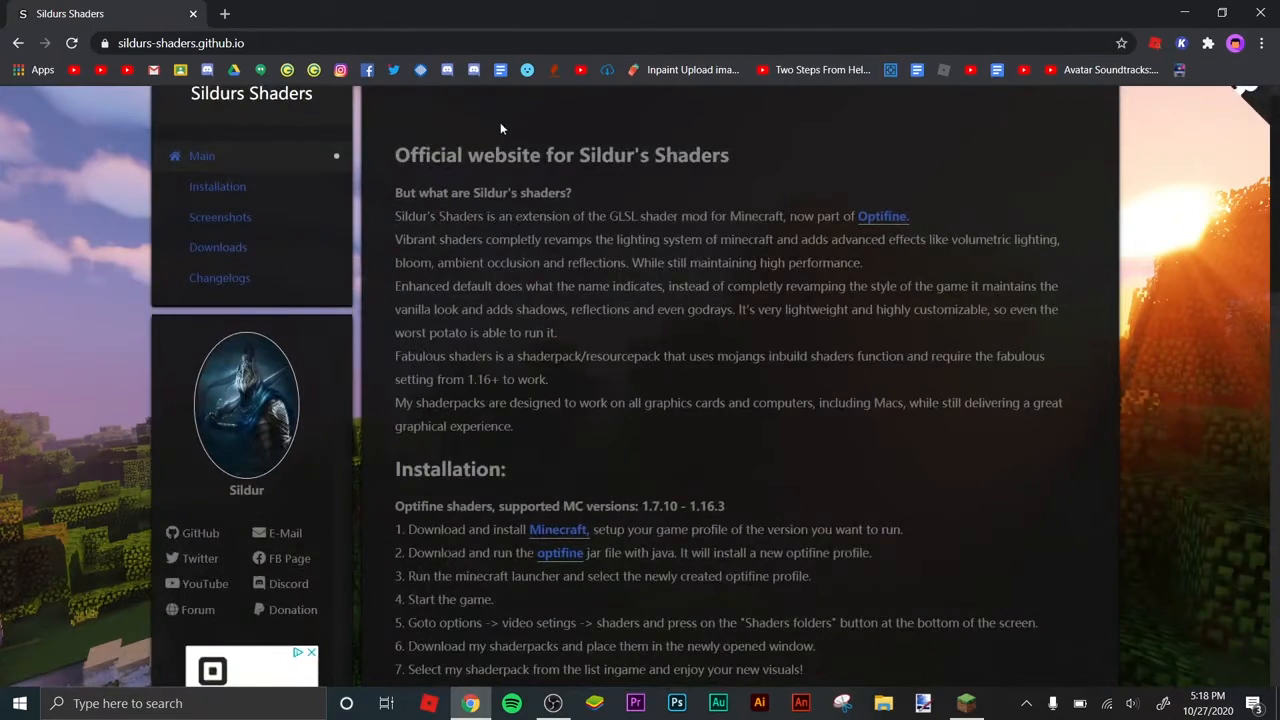
scroll("down", 3)
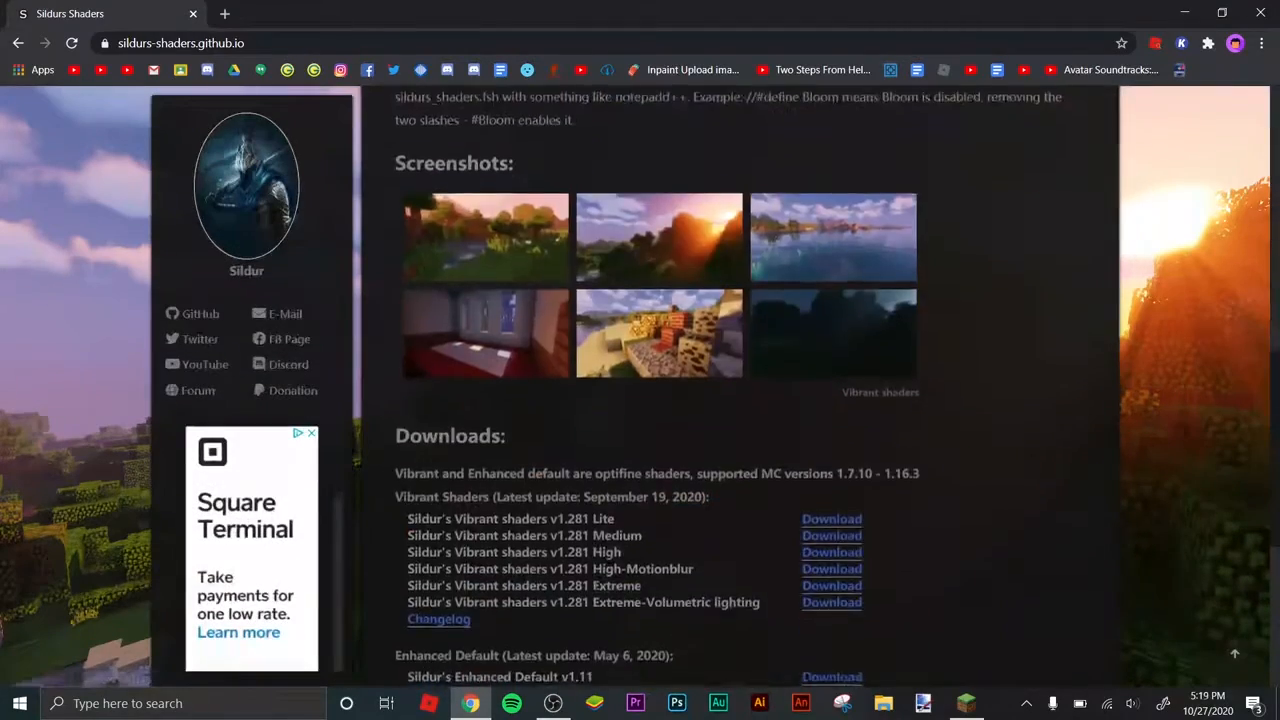
scroll("down", 3)
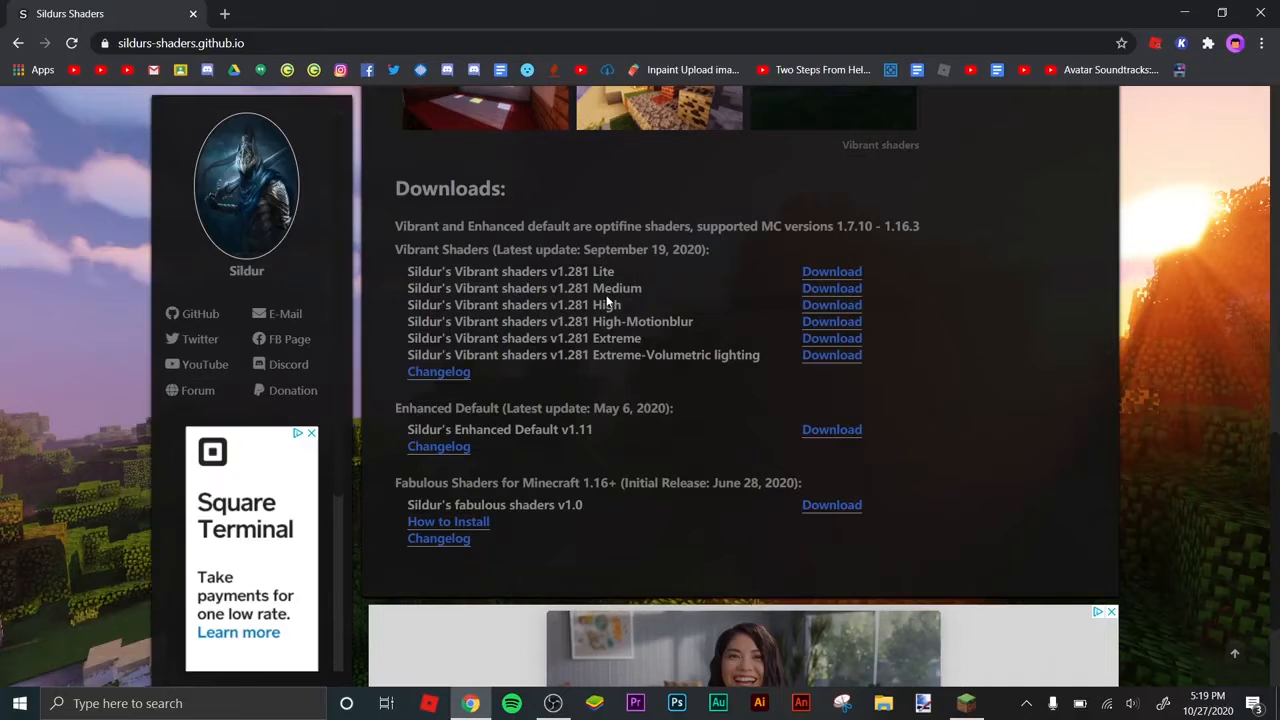
mouse_move(752, 300)
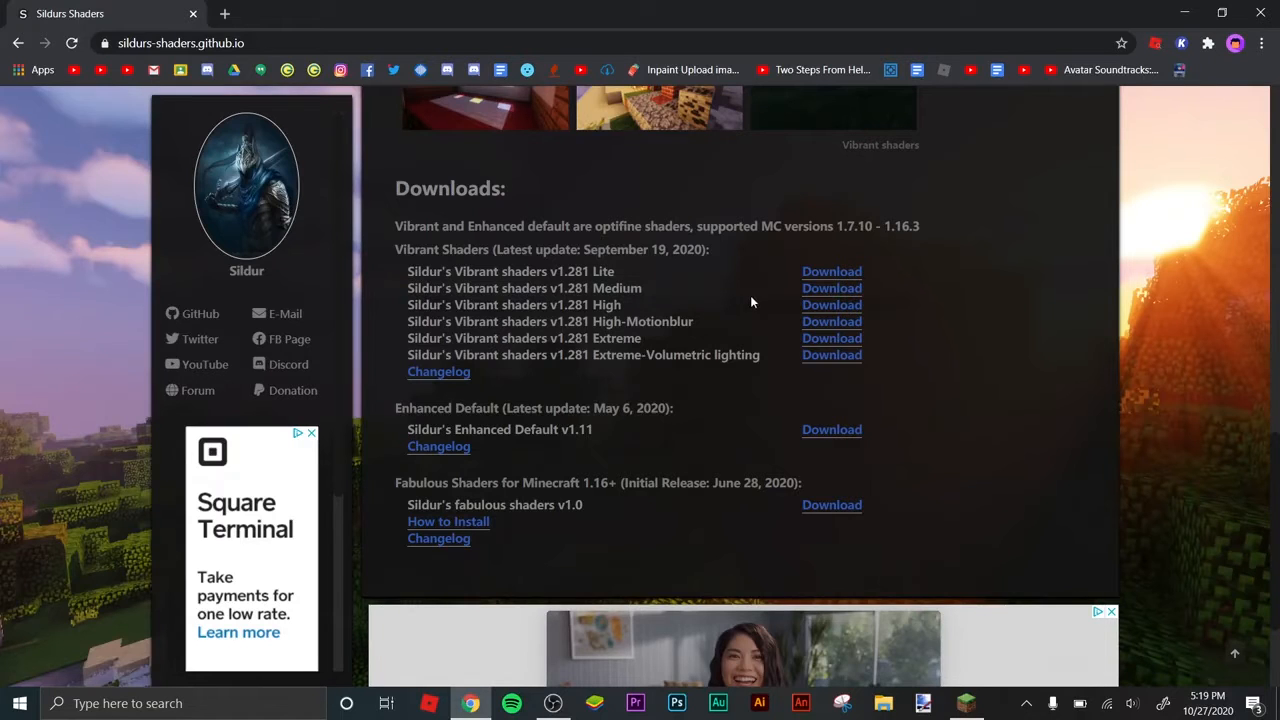
mouse_move(678, 270)
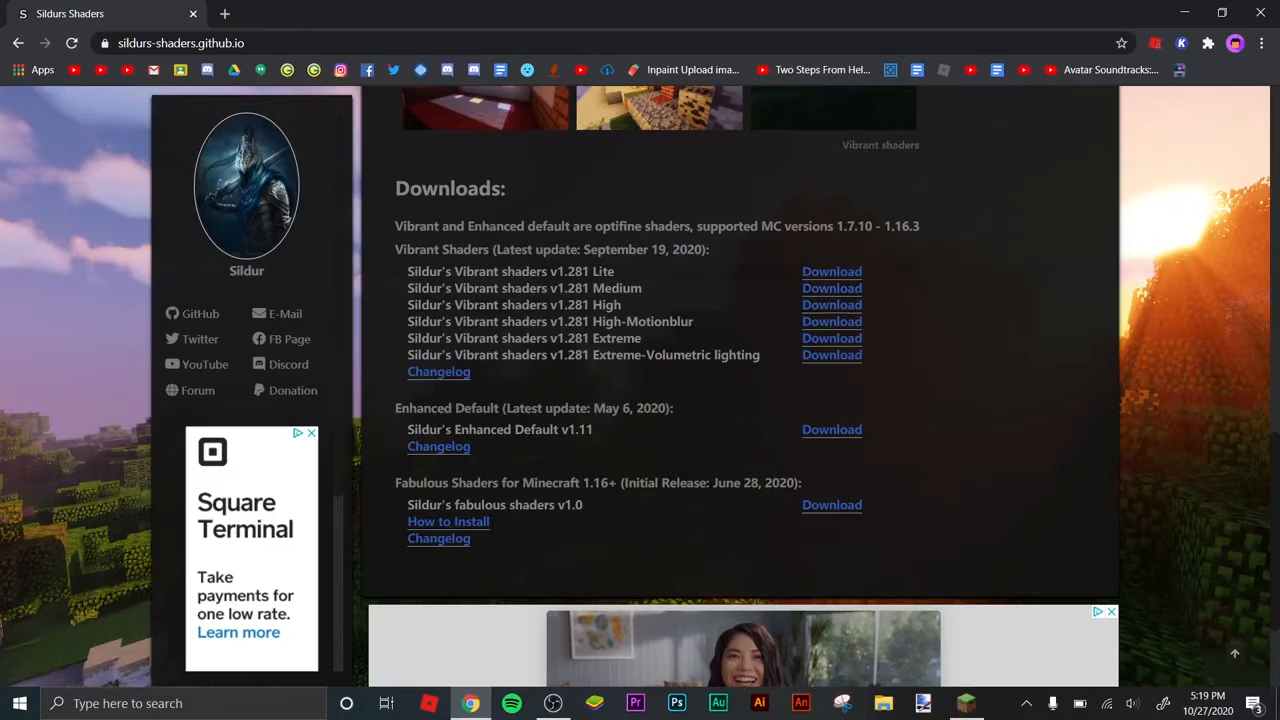
mouse_move(662, 276)
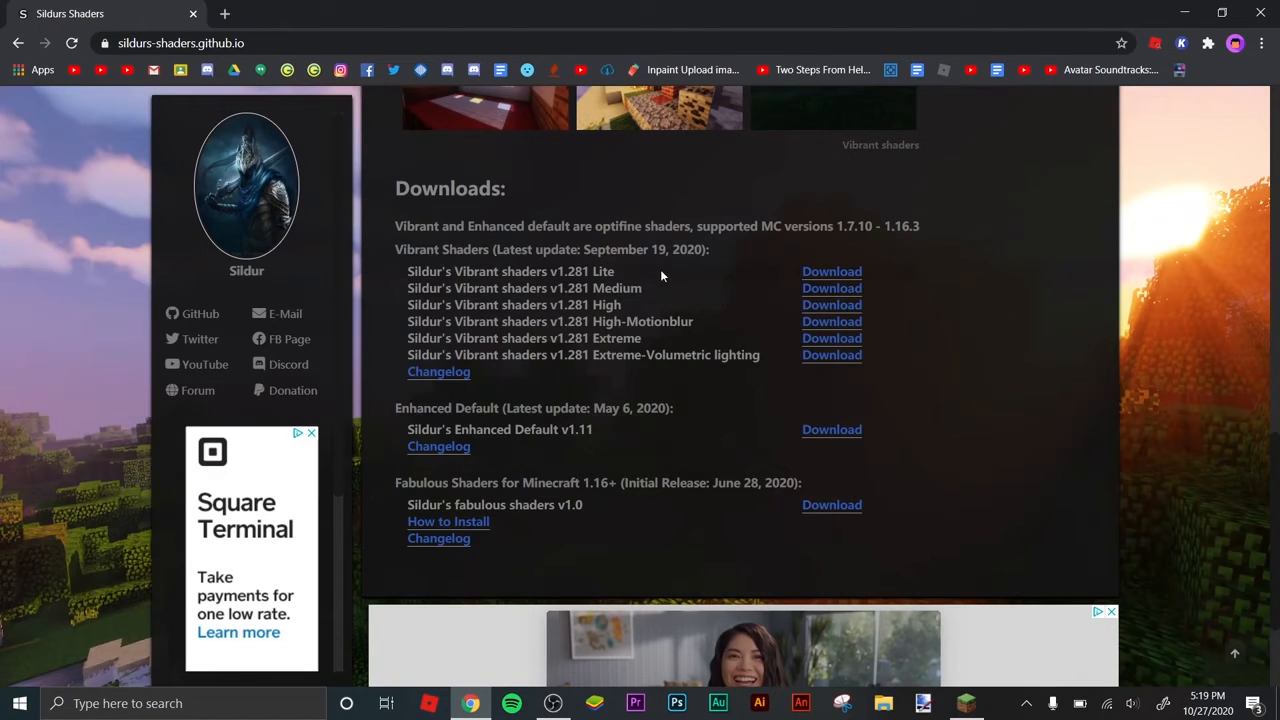
mouse_move(660, 304)
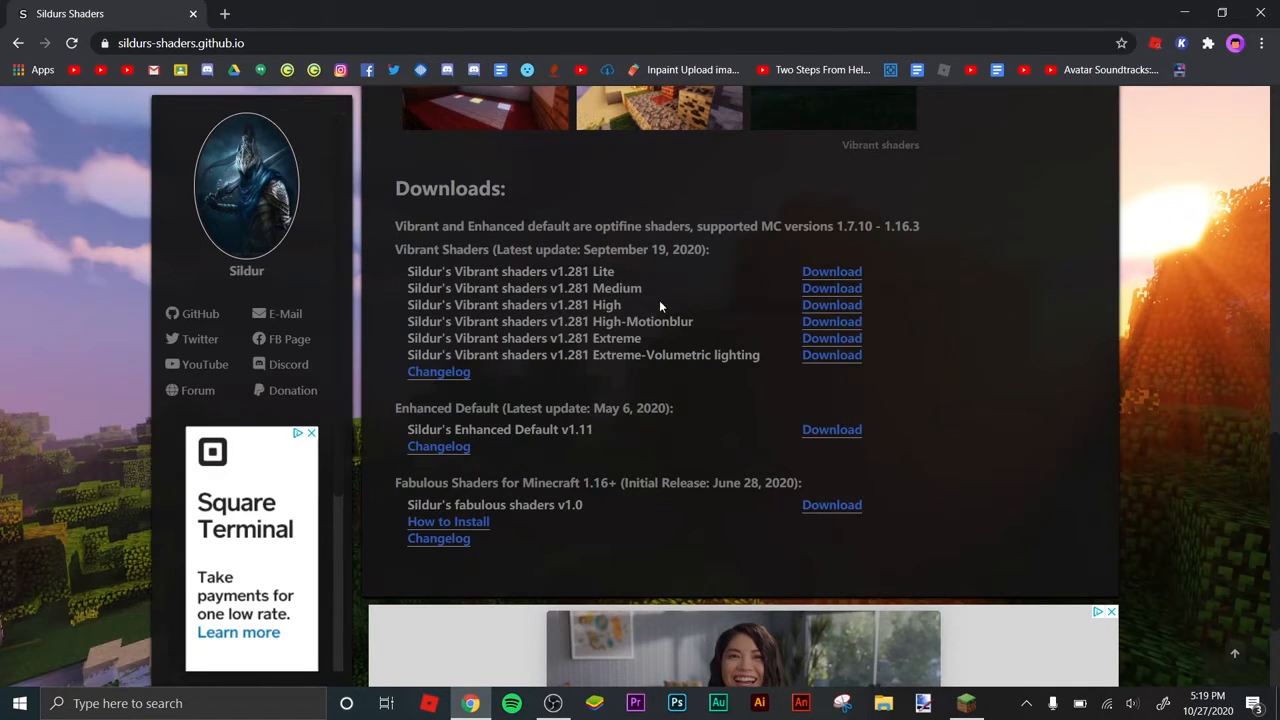
mouse_move(658, 292)
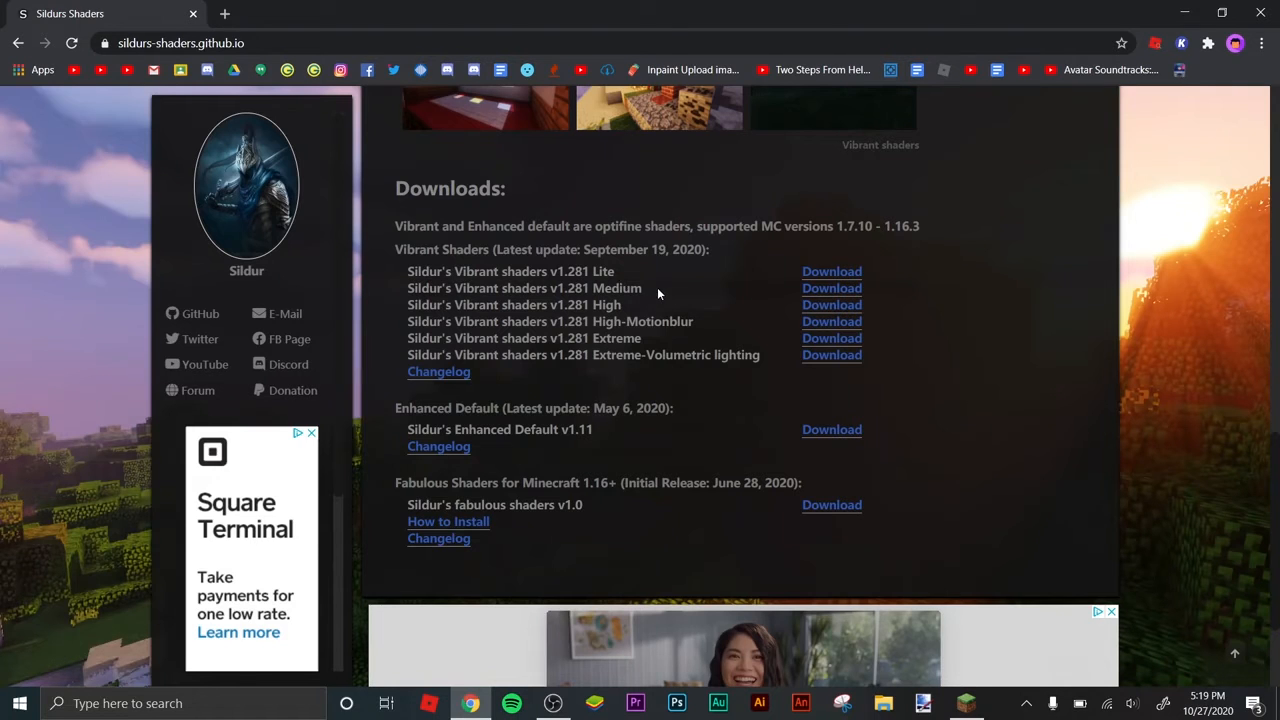
mouse_move(624, 304)
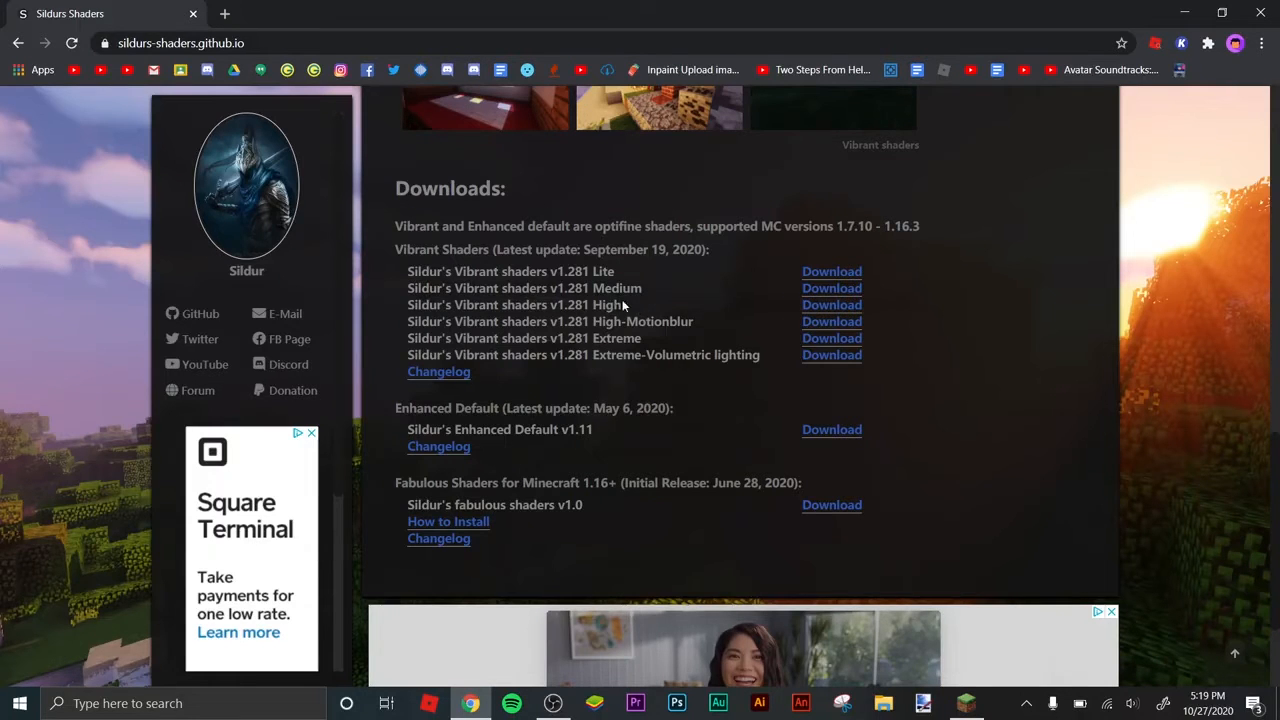
mouse_move(644, 304)
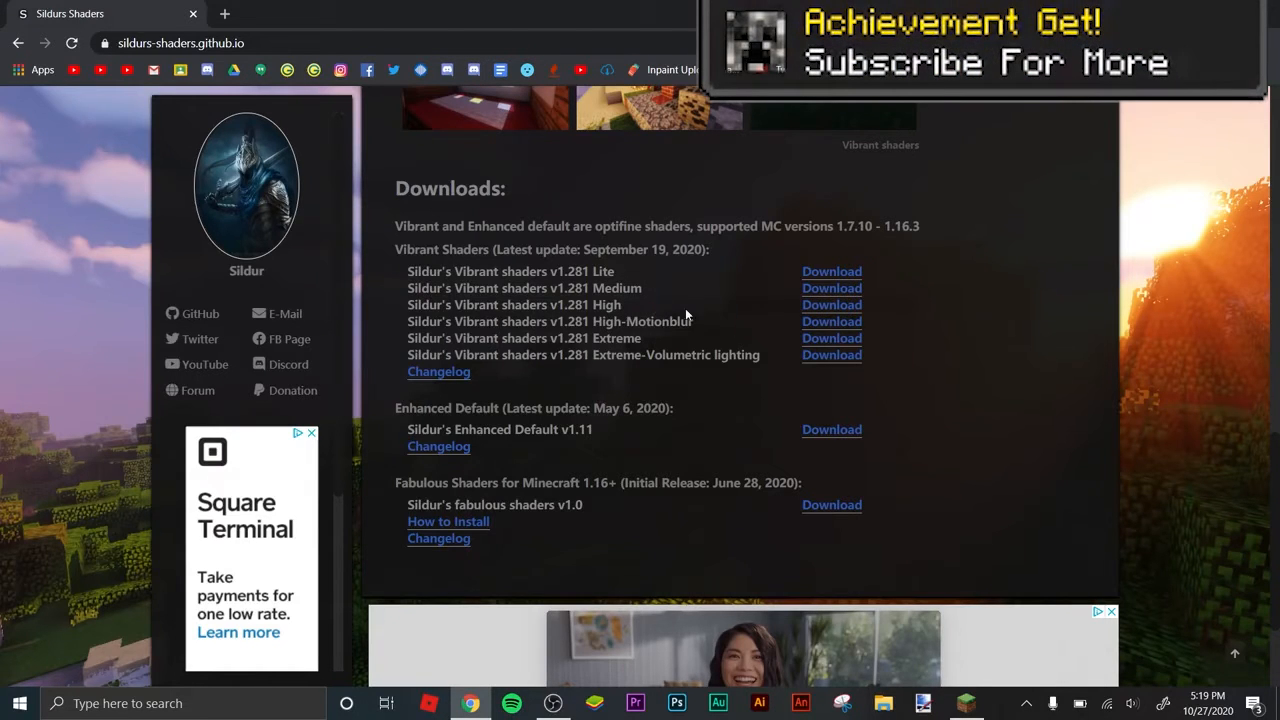
mouse_move(820, 308)
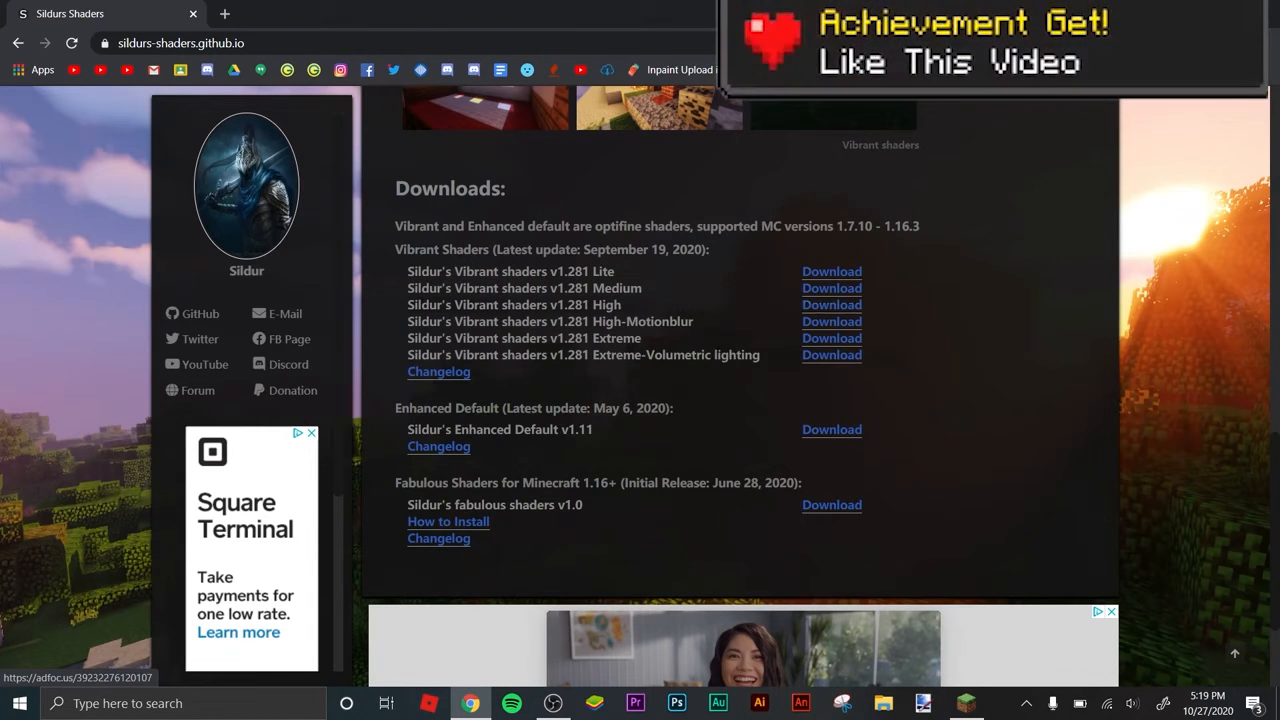
mouse_move(832, 308)
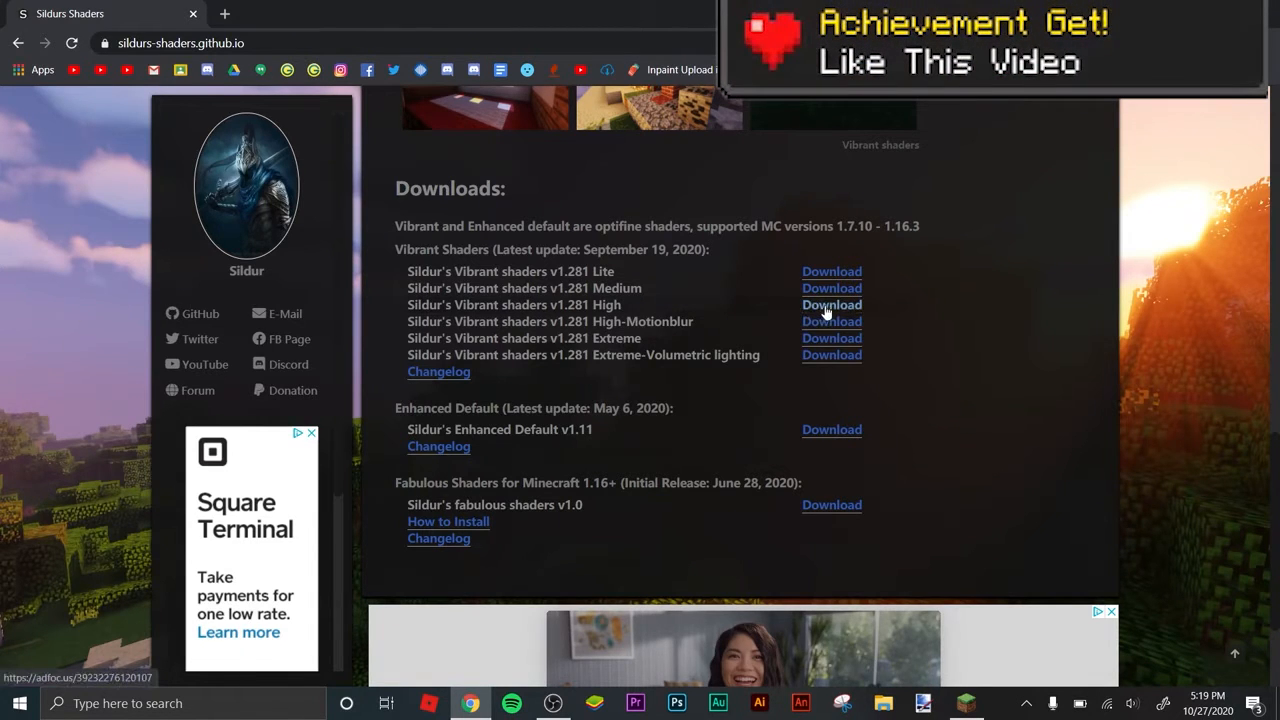
- Download the Vibrant Shaders v1.281 High zip from MediaFire and show it in its folder
left_click(832, 304)
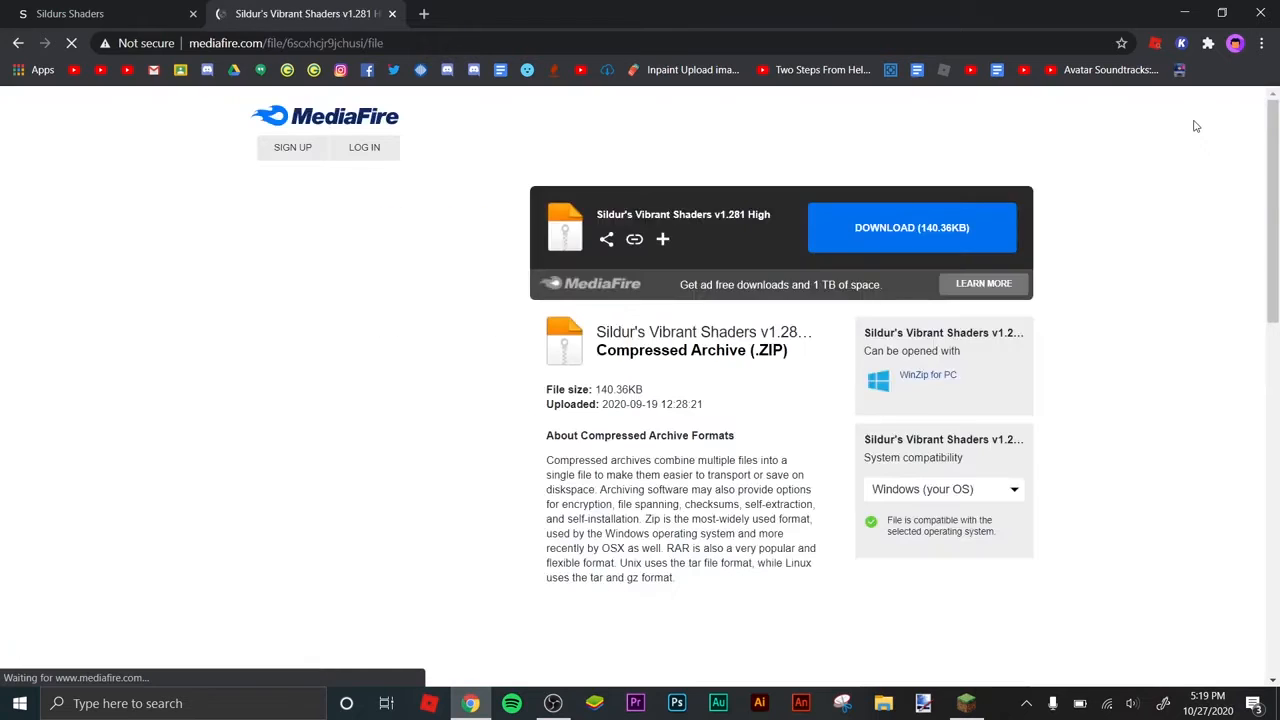
left_click(912, 228)
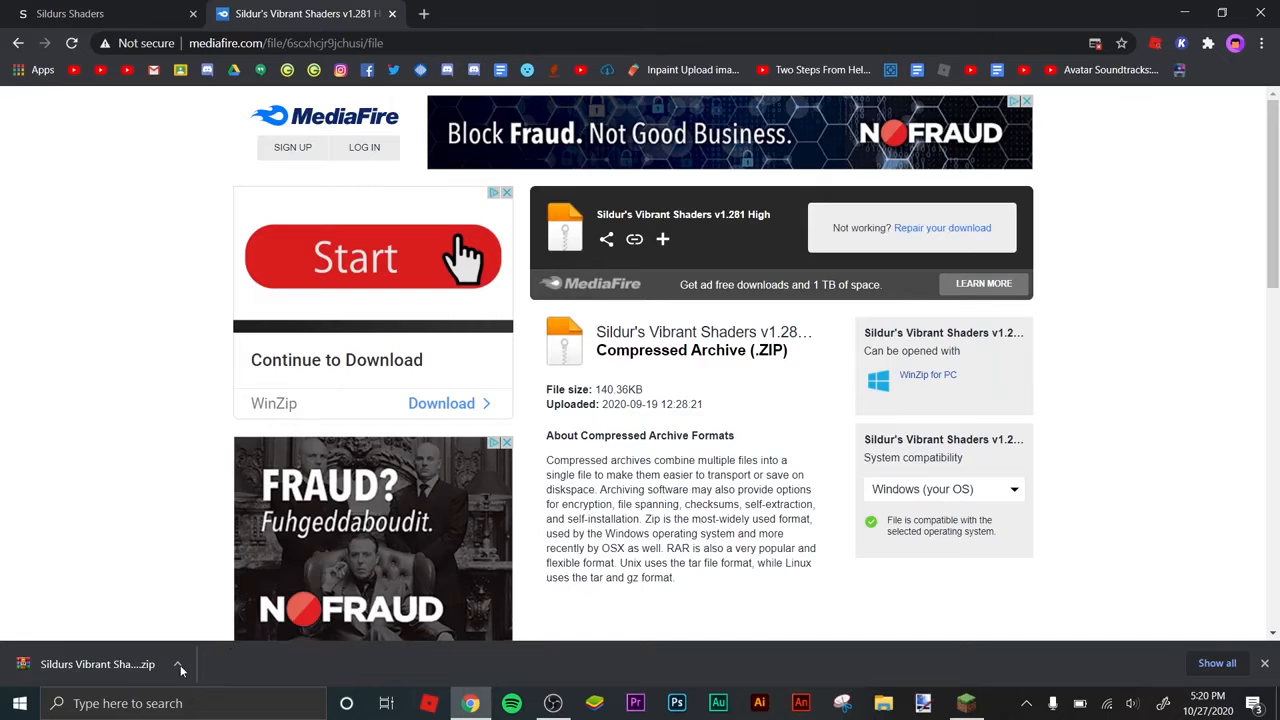
left_click(180, 664)
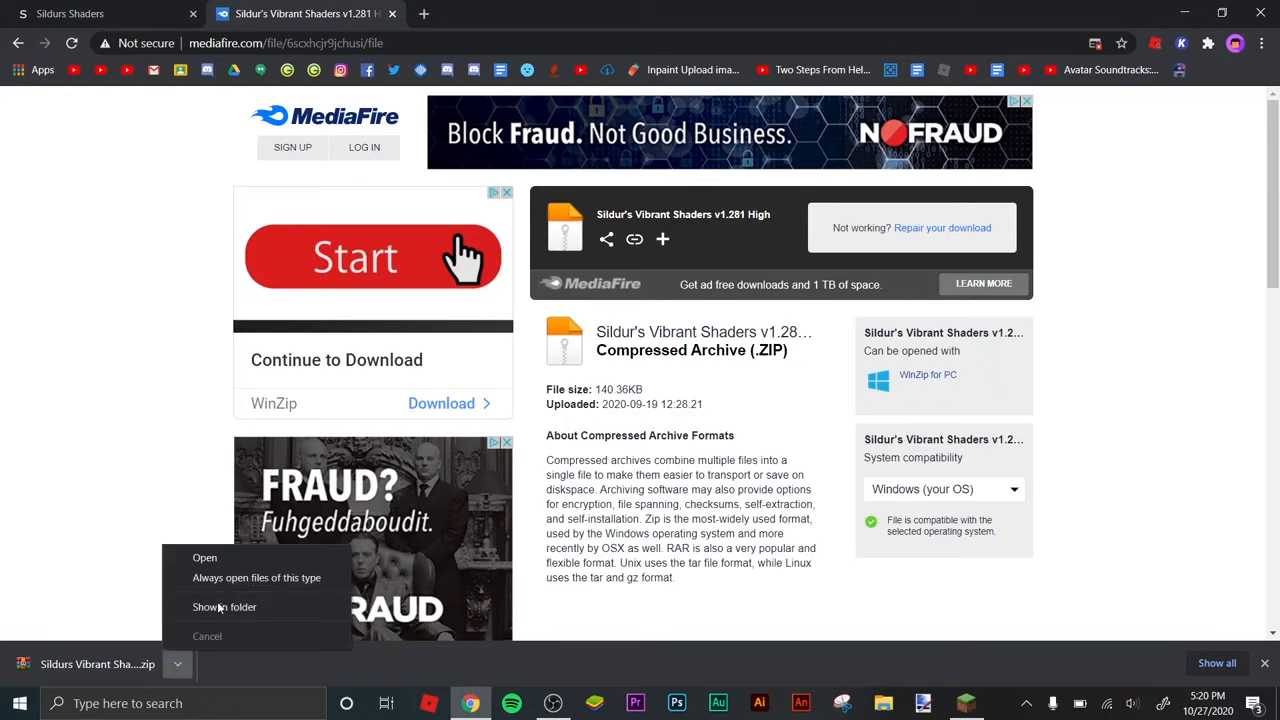
left_click(224, 608)
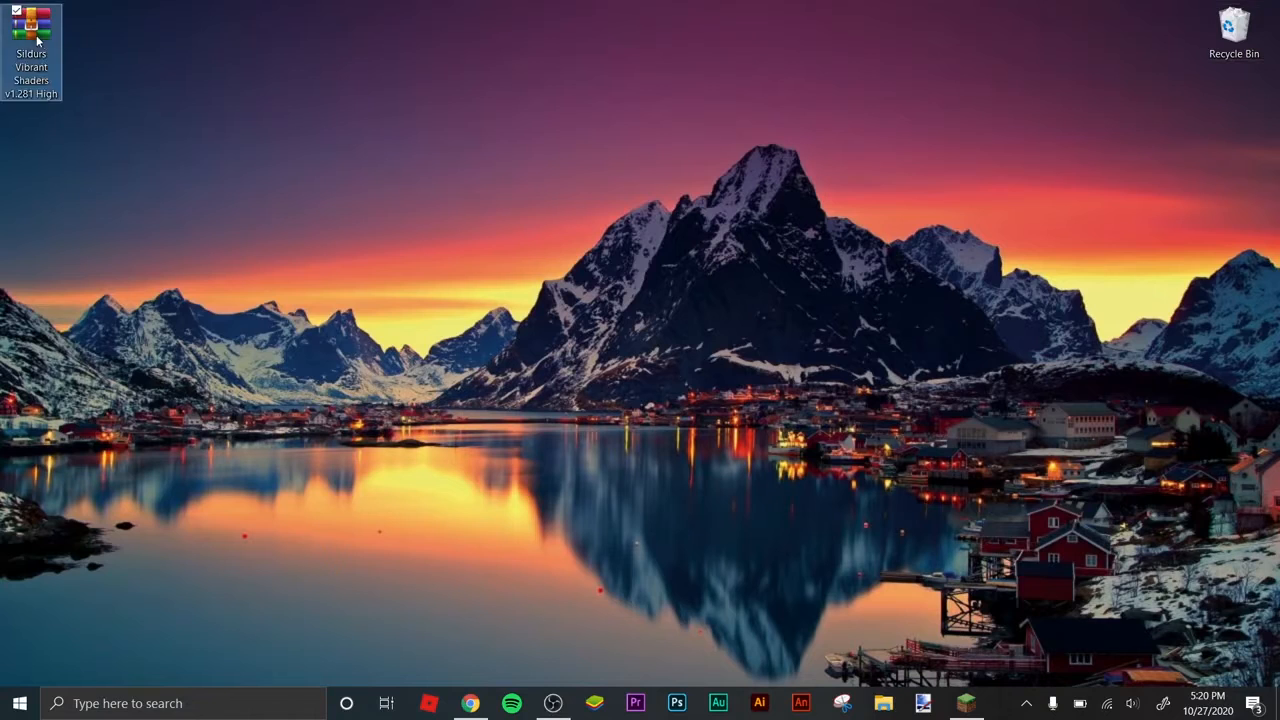
- Drag the High shaders zip onto the desktop and bring up the Run box (Win+R)
left_click_drag(30, 50, 220, 200)
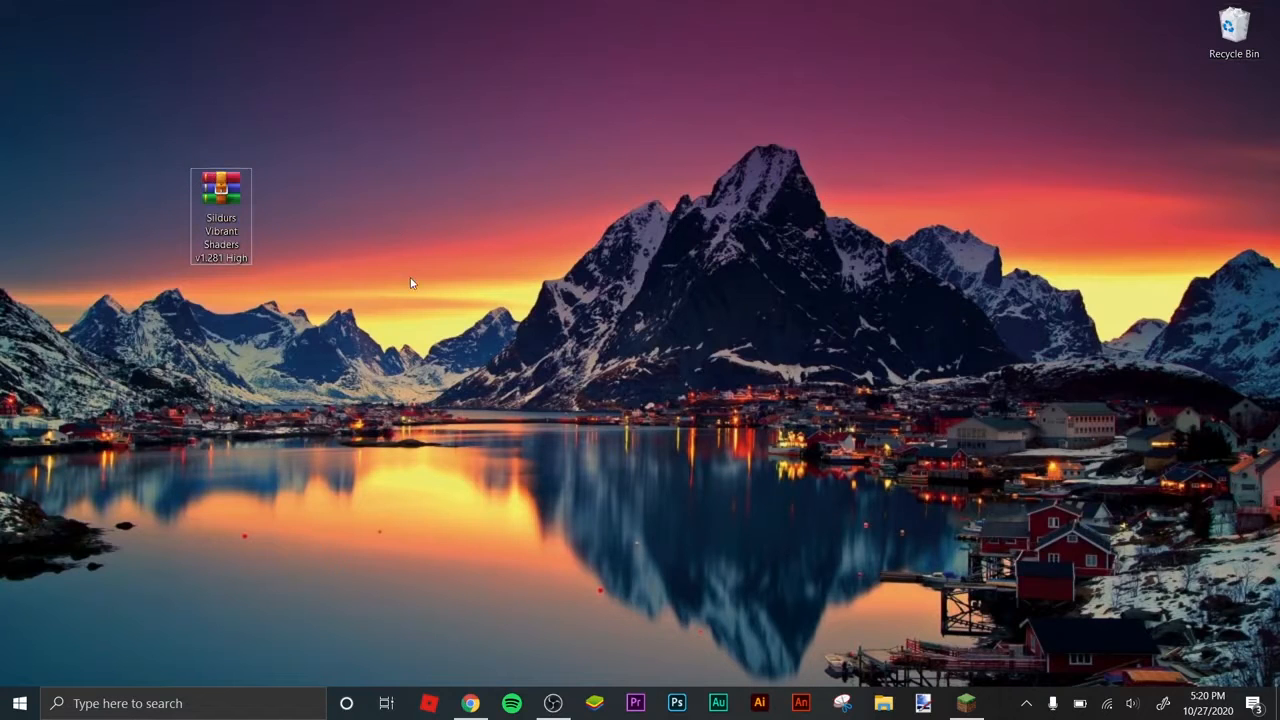
left_click(222, 190)
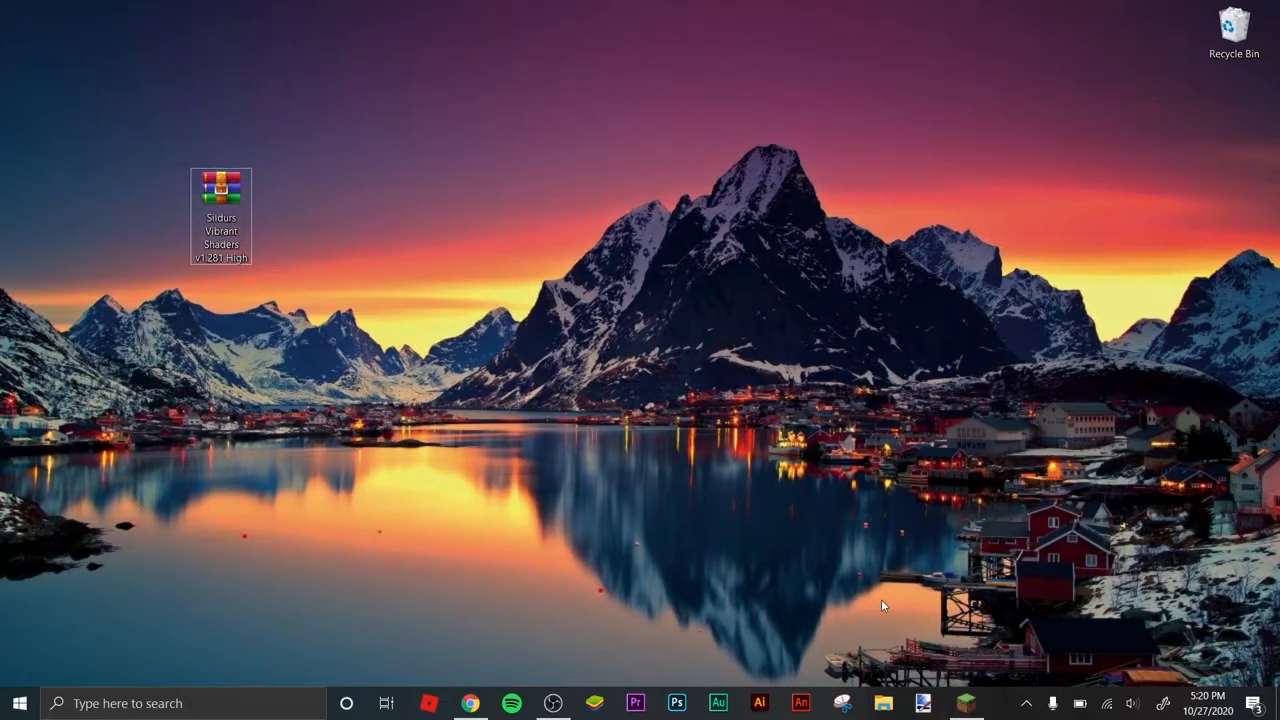
mouse_move(700, 548)
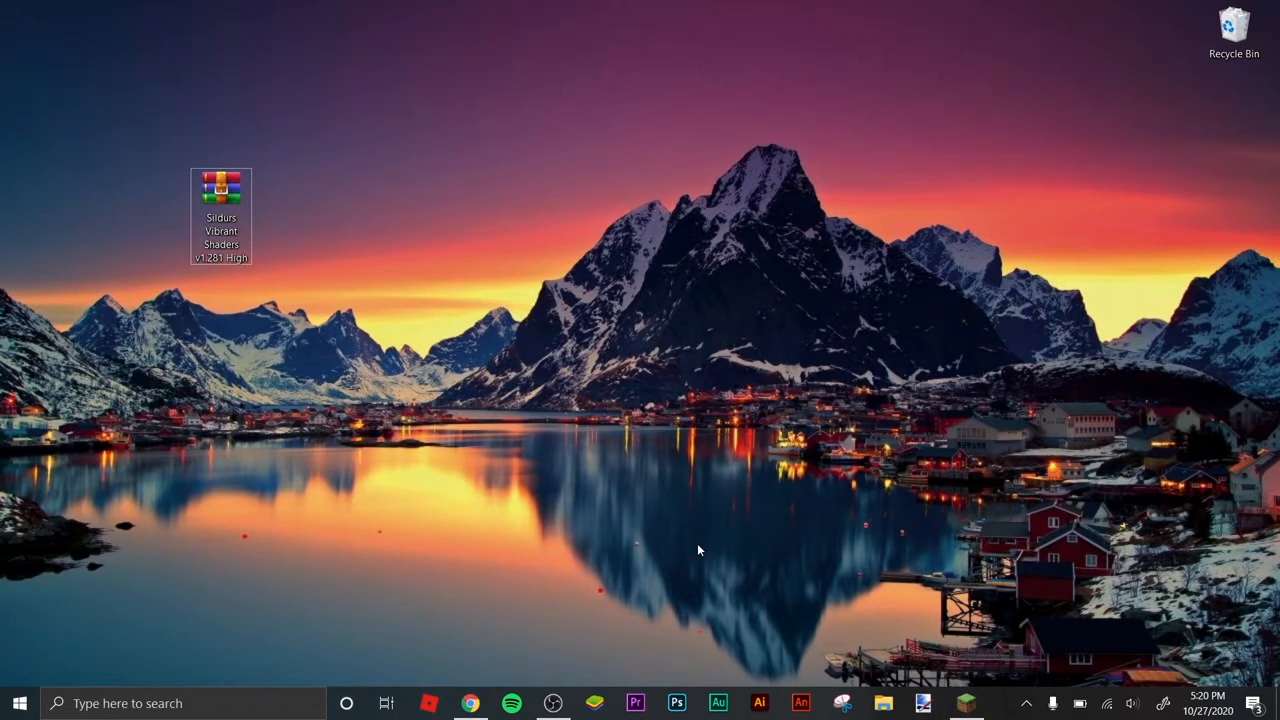
key("Win+r")
type("%appdata%")
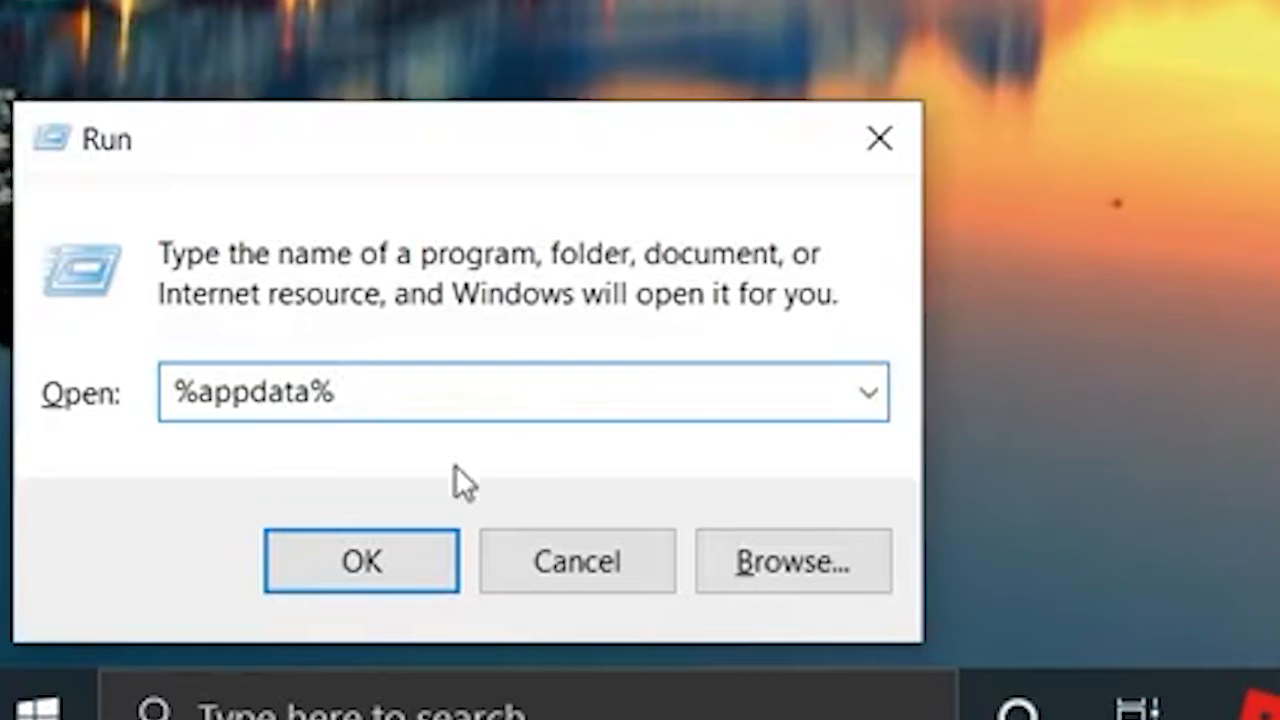
- Go through %appdata% Roaming > .minecraft > shaderpacks and drag the High zip into it
left_click(362, 560)
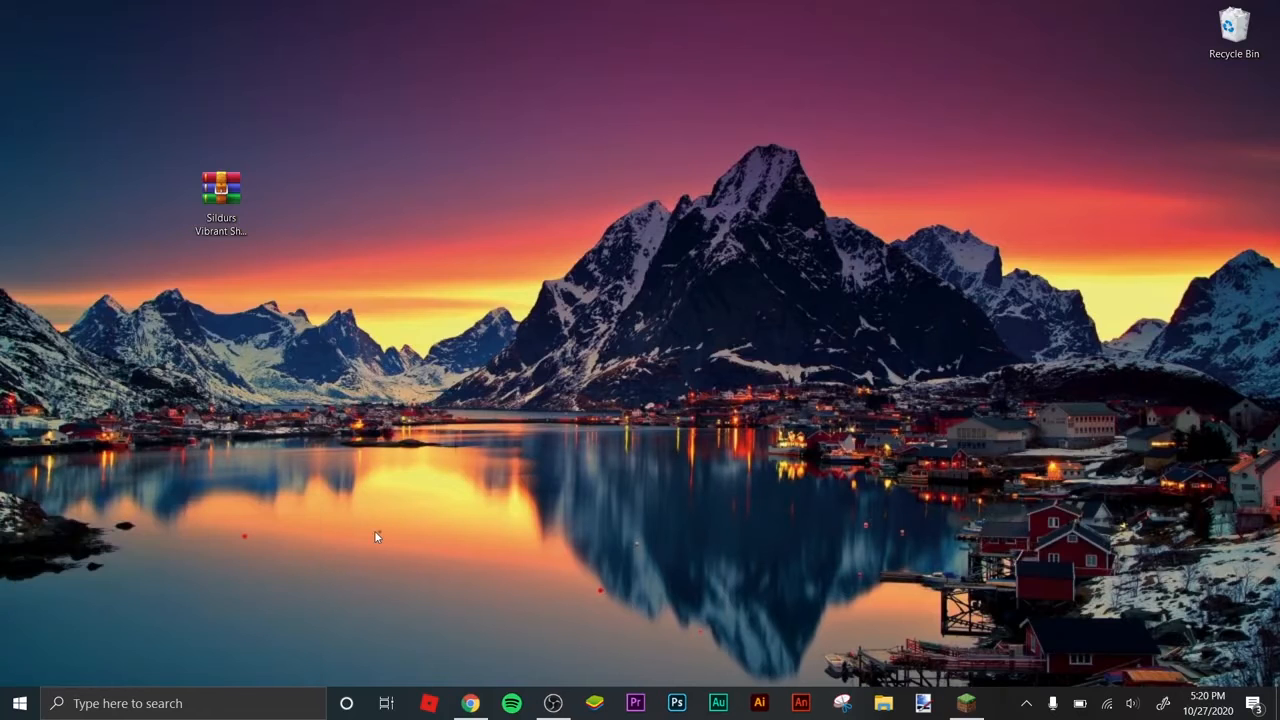
left_click(884, 700)
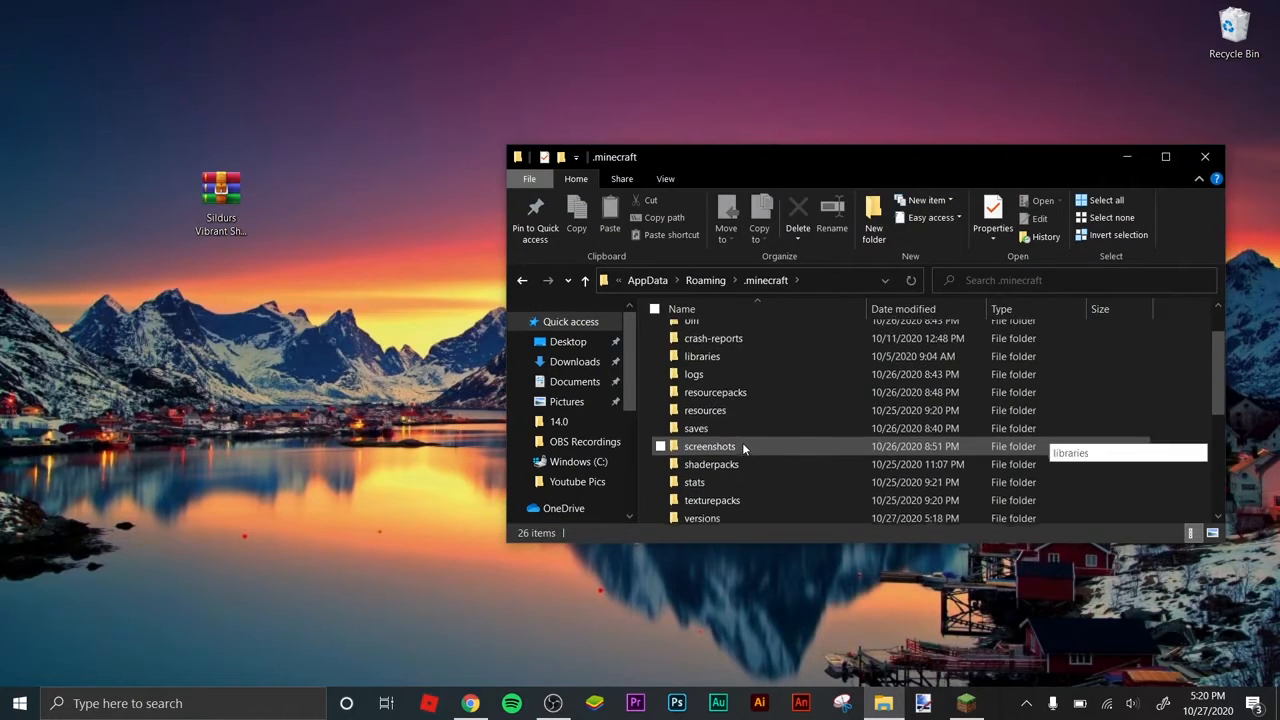
mouse_move(736, 464)
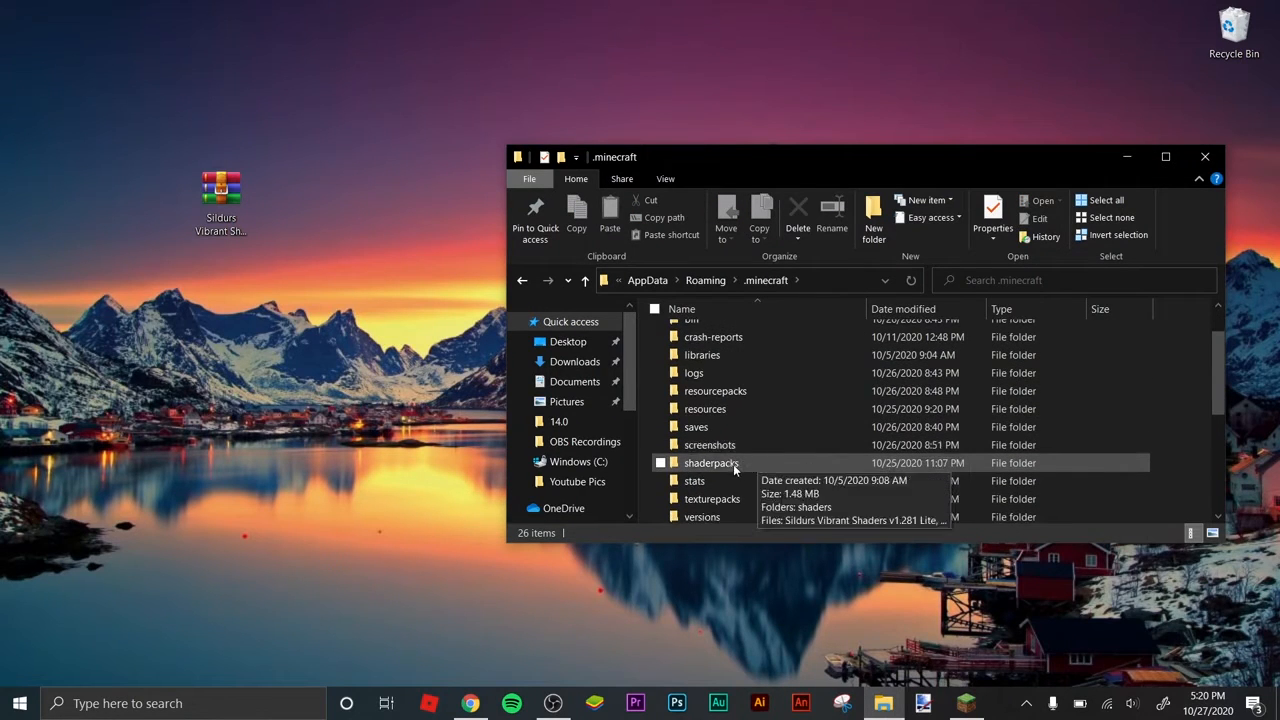
double_click(712, 462)
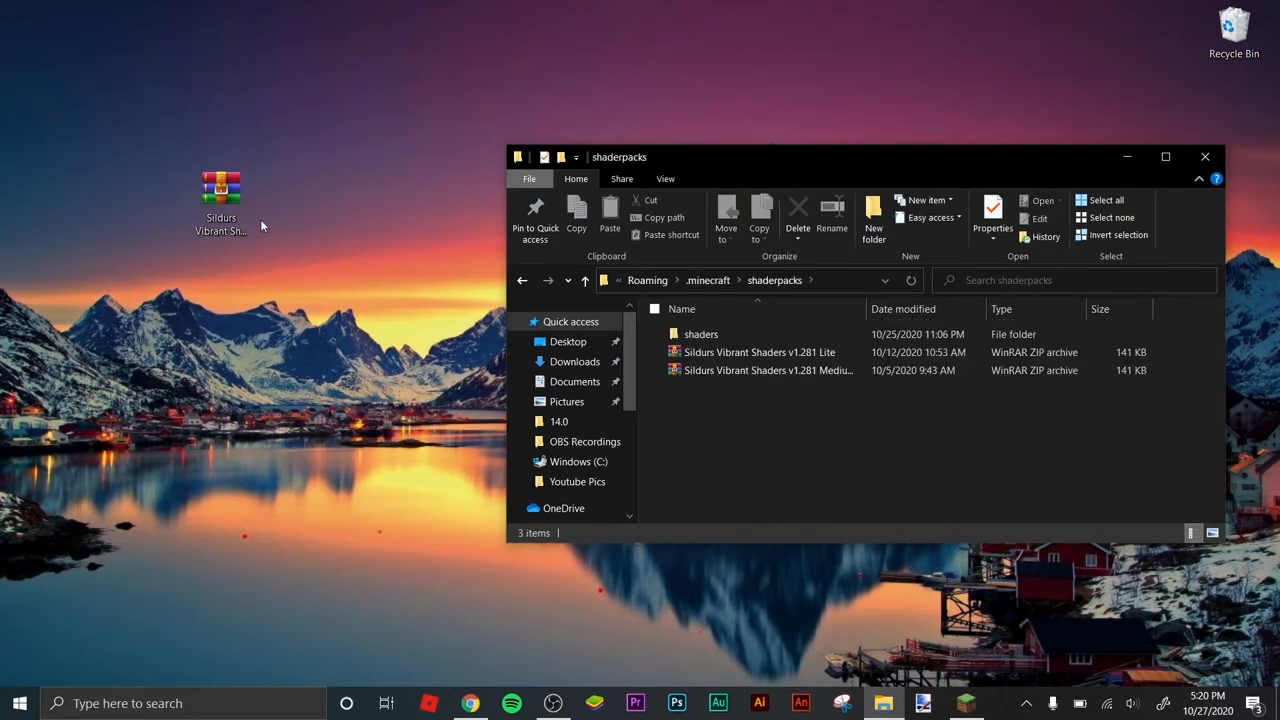
left_click_drag(220, 190, 660, 340)
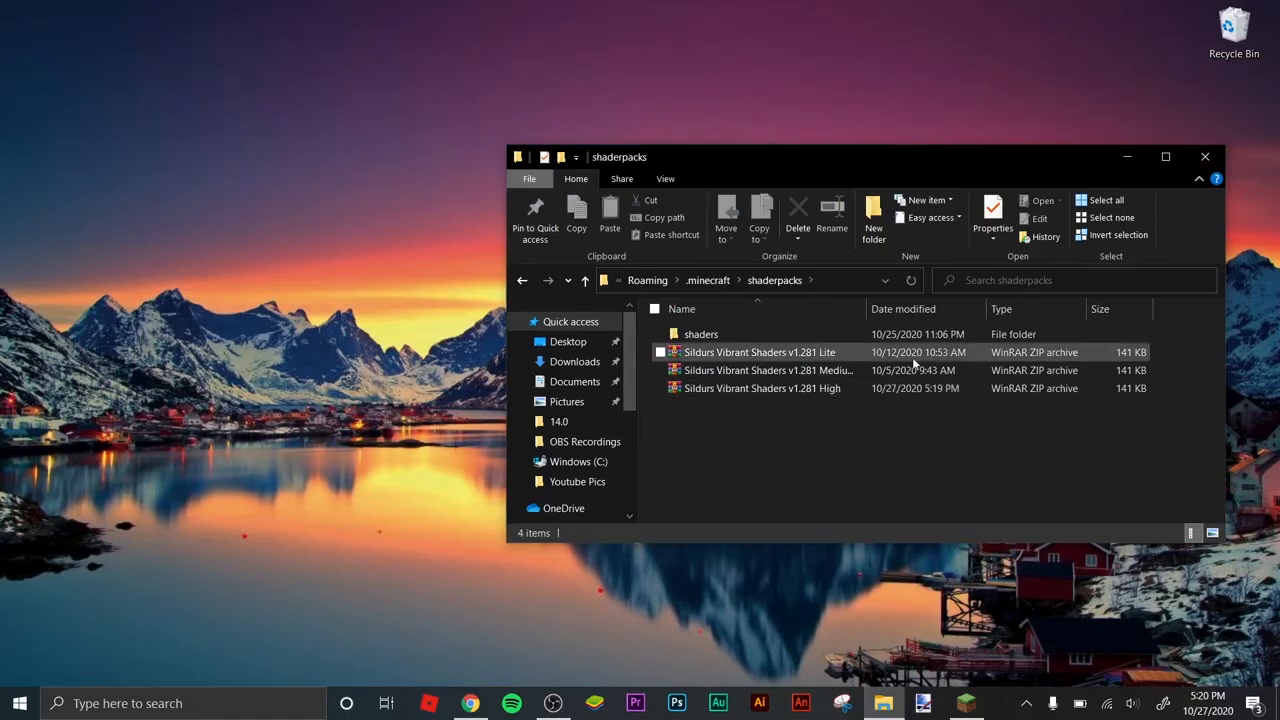
mouse_move(848, 358)
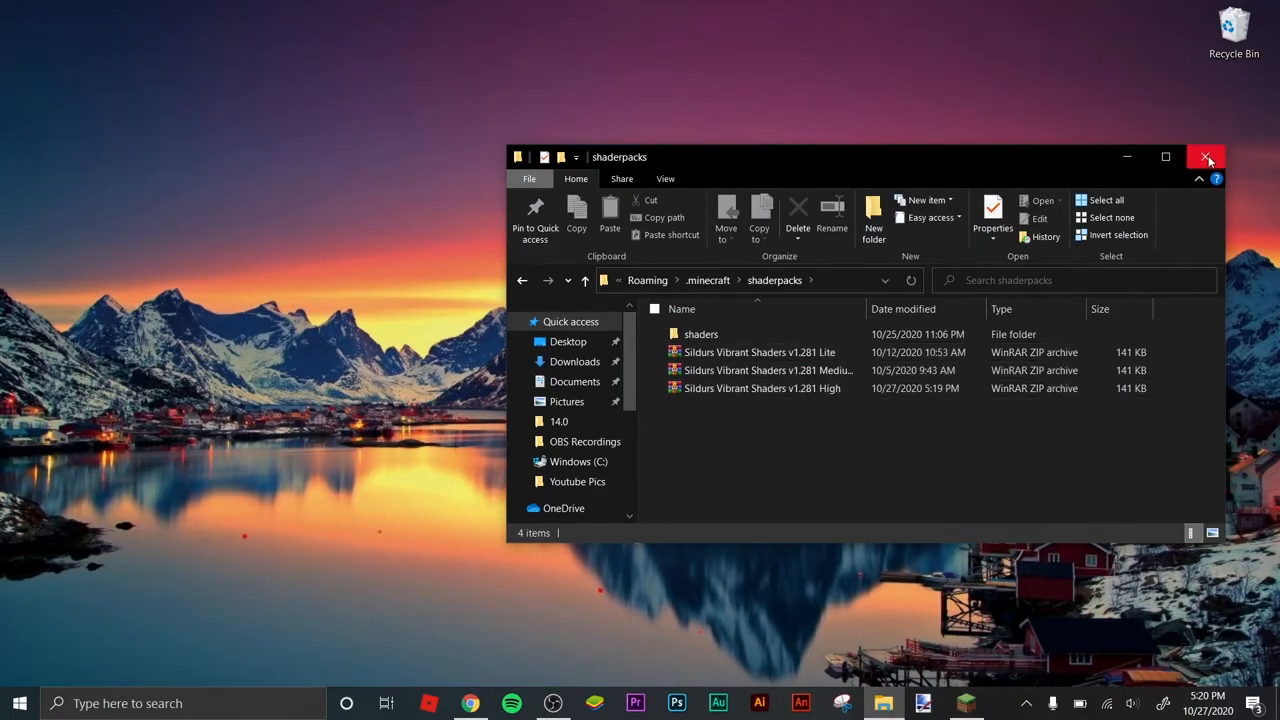
- Close the shaderpacks window and launch Minecraft with the OptiFine 1.16.3 profile via Play
left_click(1208, 156)
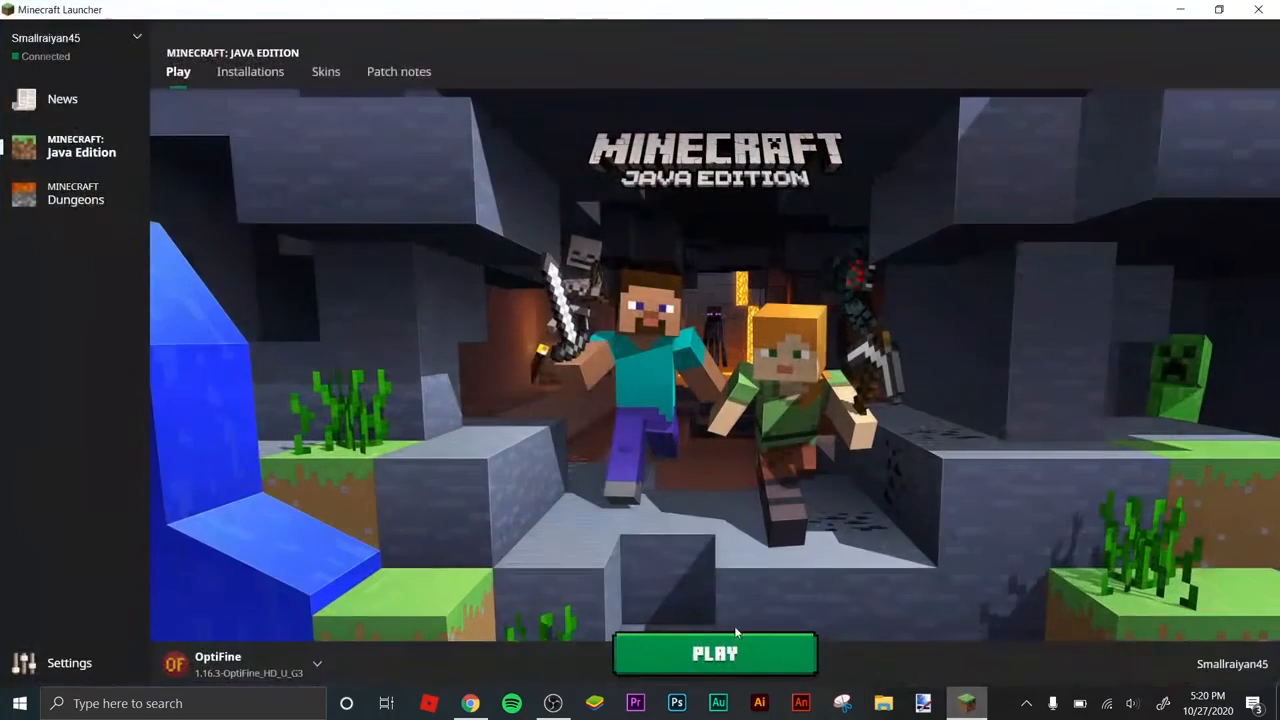
left_click(716, 652)
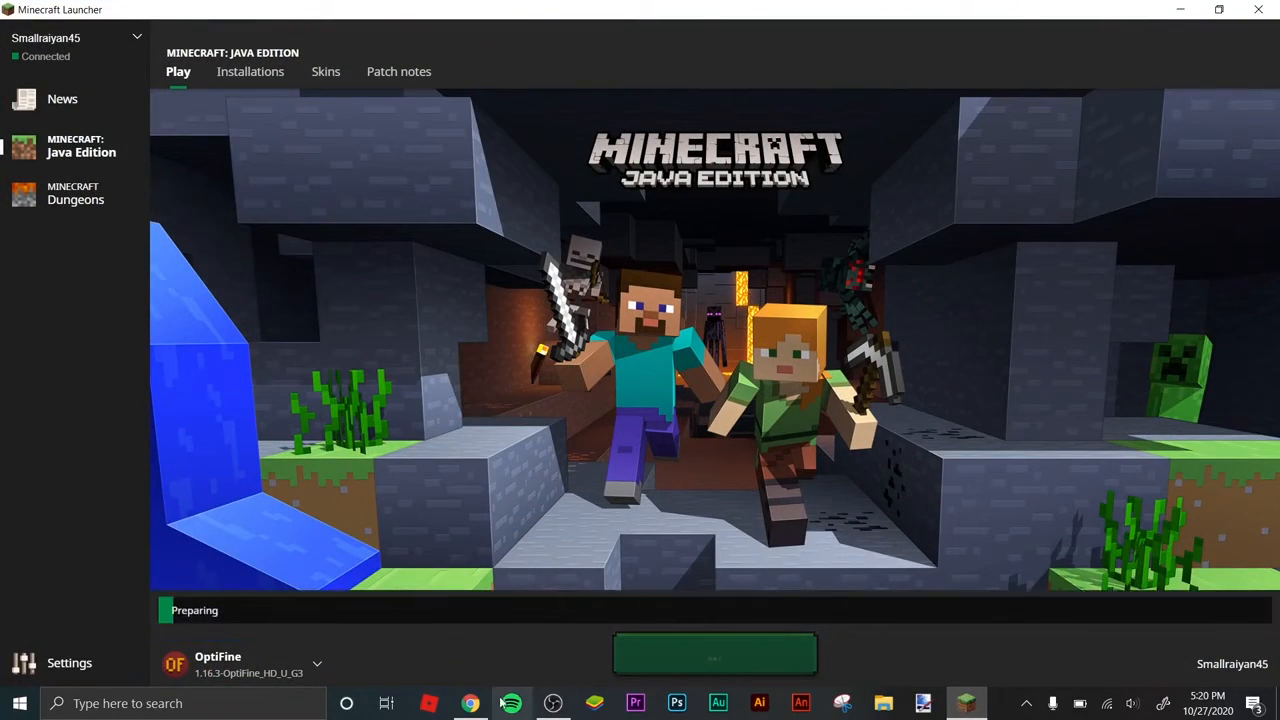
left_click(714, 648)
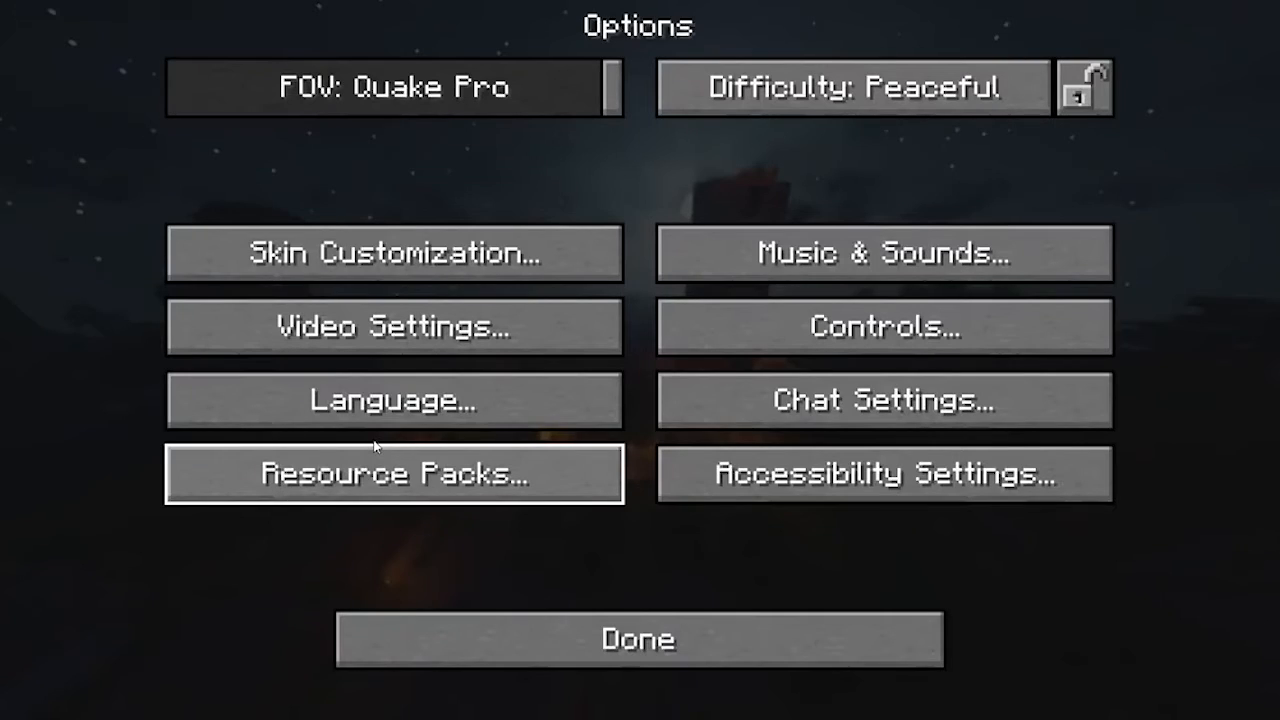
- In Video Settings > Shaders, select Sildurs Vibrant Shaders v1.281 High and return to the game with Done
left_click(396, 326)
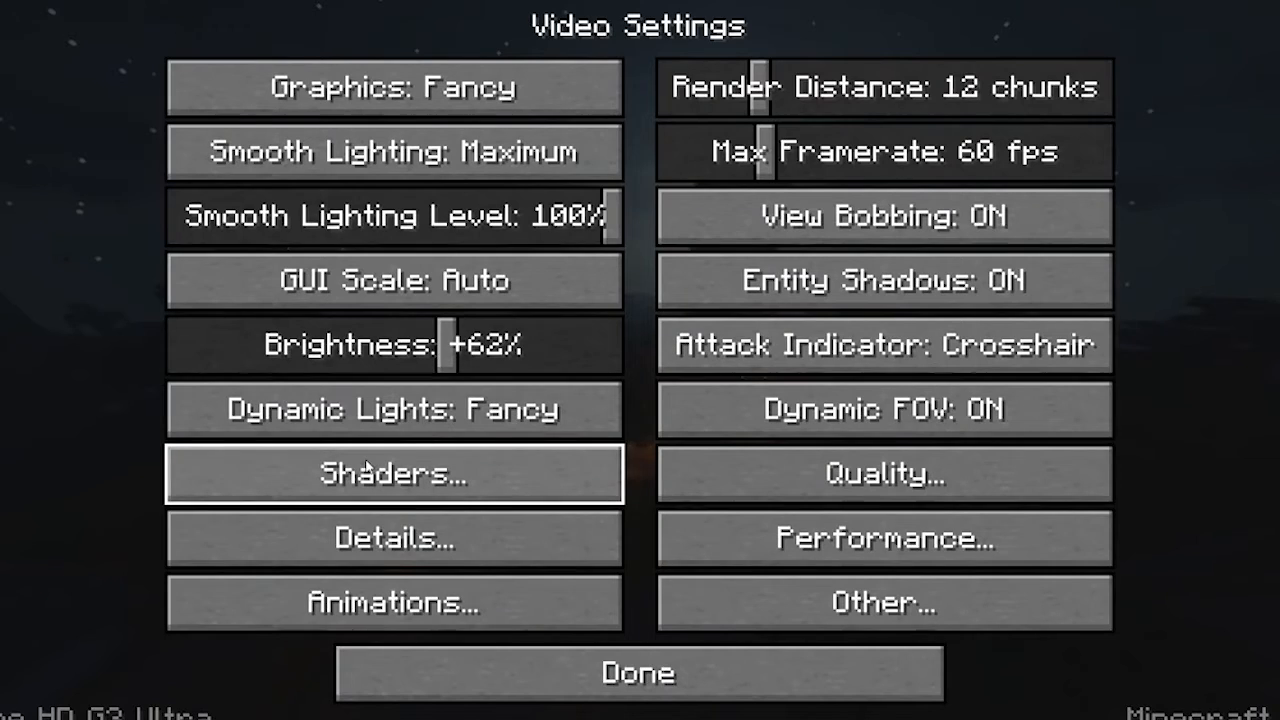
left_click(396, 472)
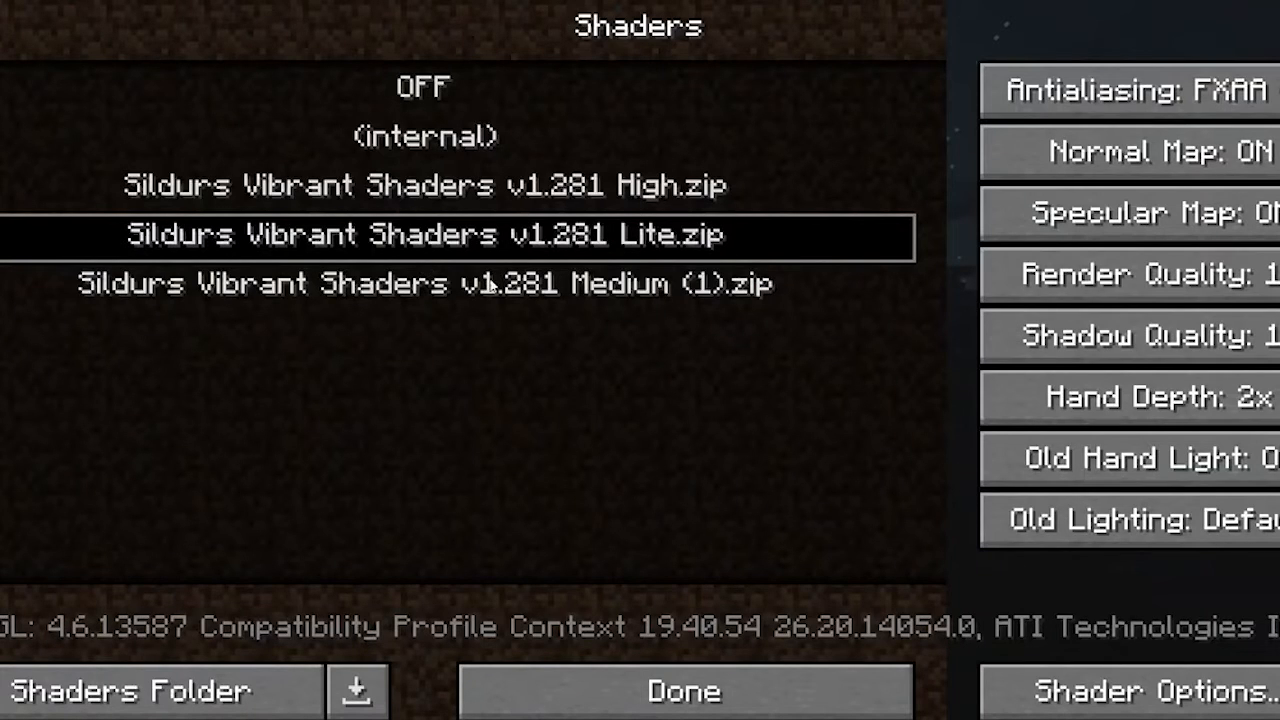
left_click(424, 284)
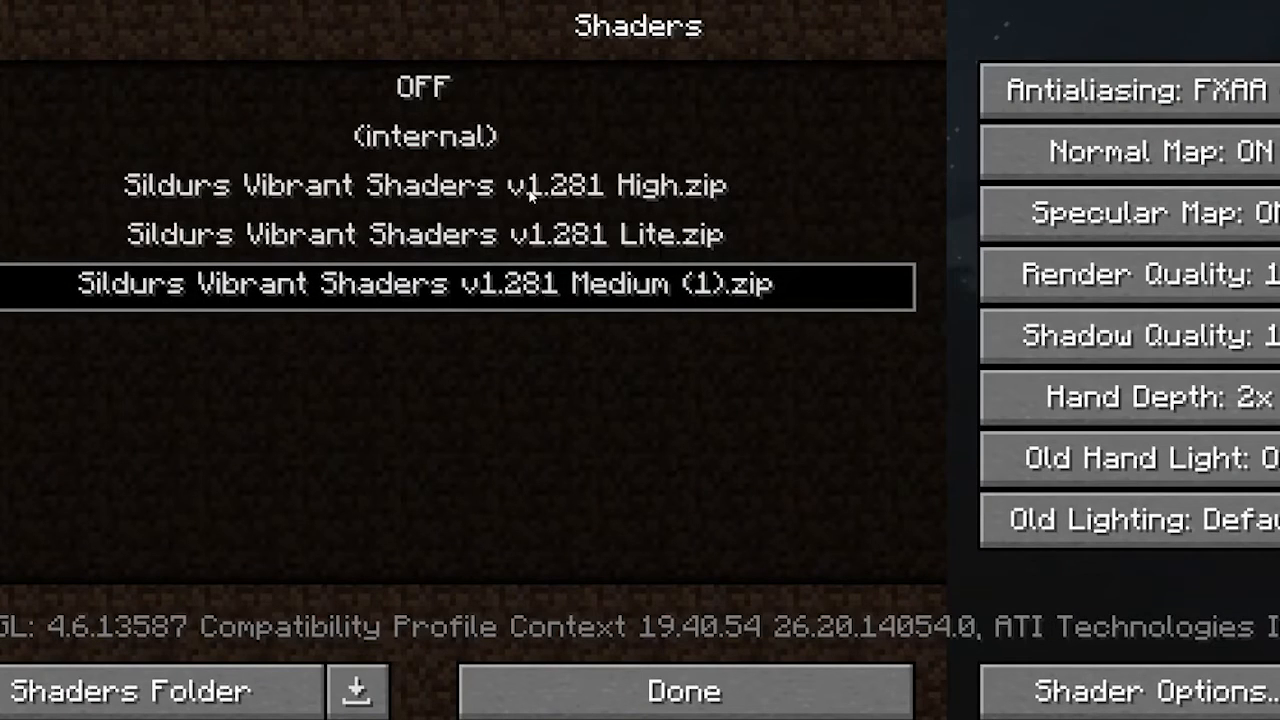
left_click(424, 184)
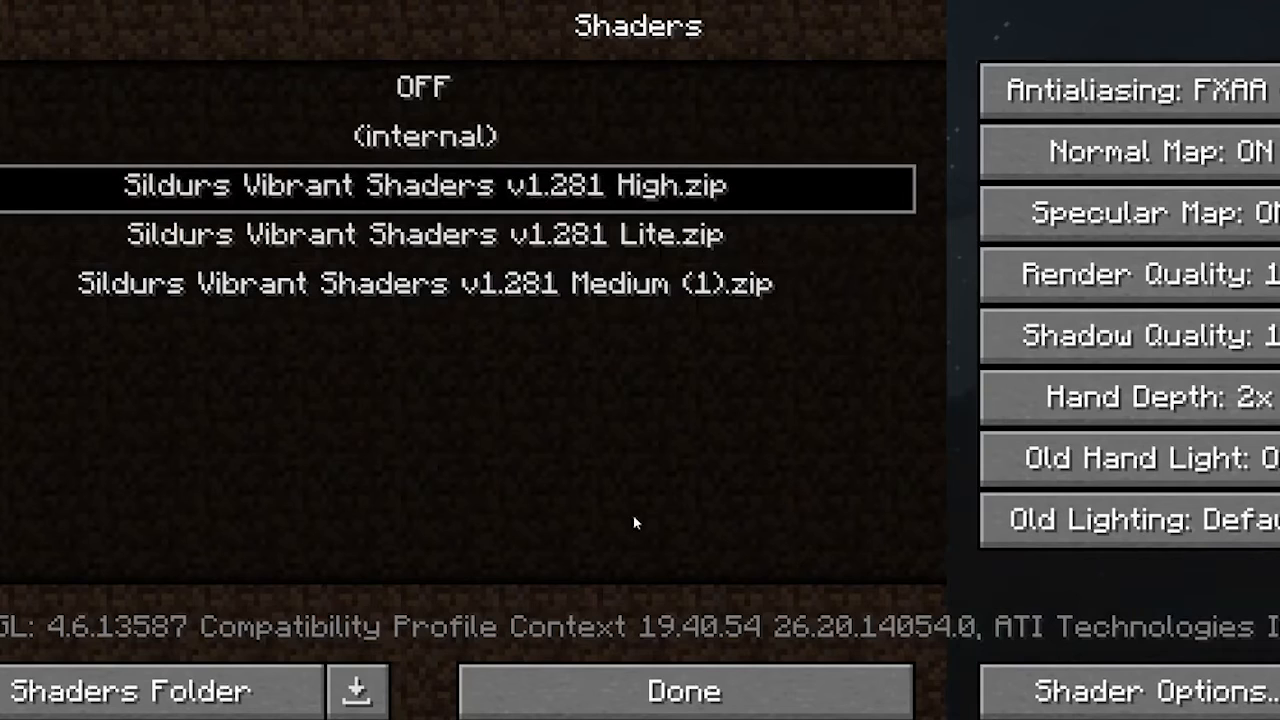
left_click(684, 688)
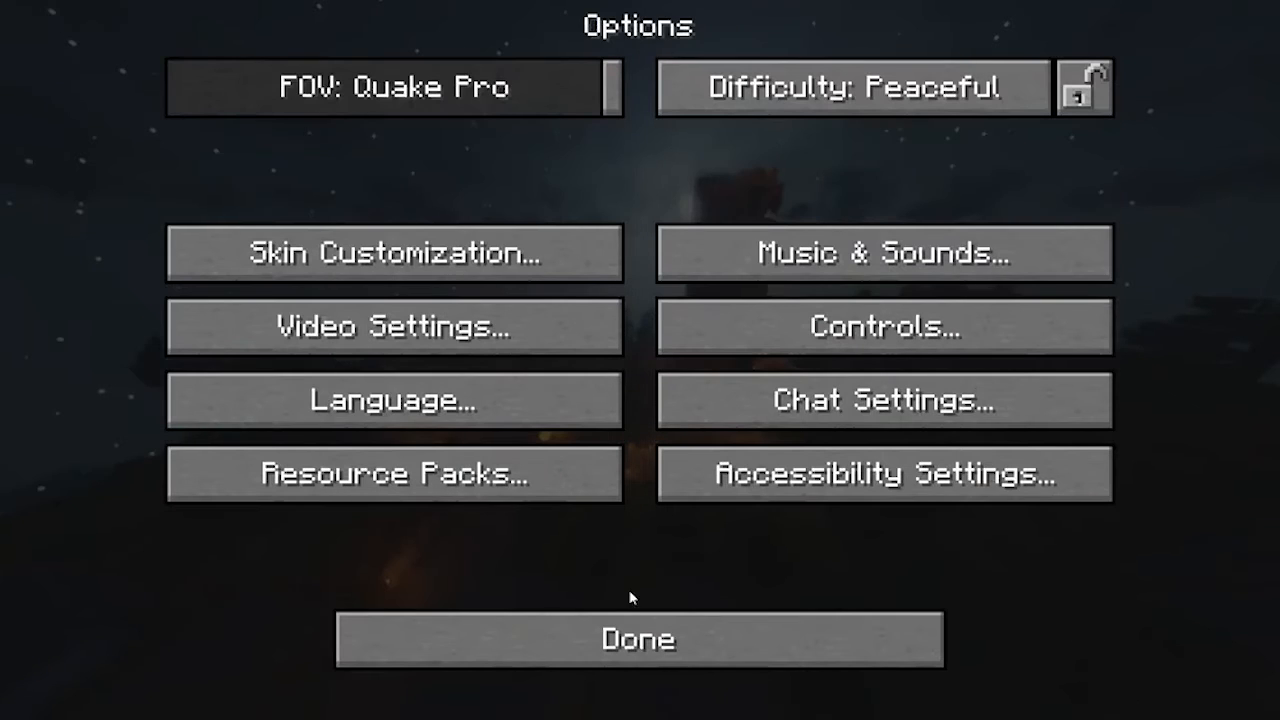
left_click(638, 640)
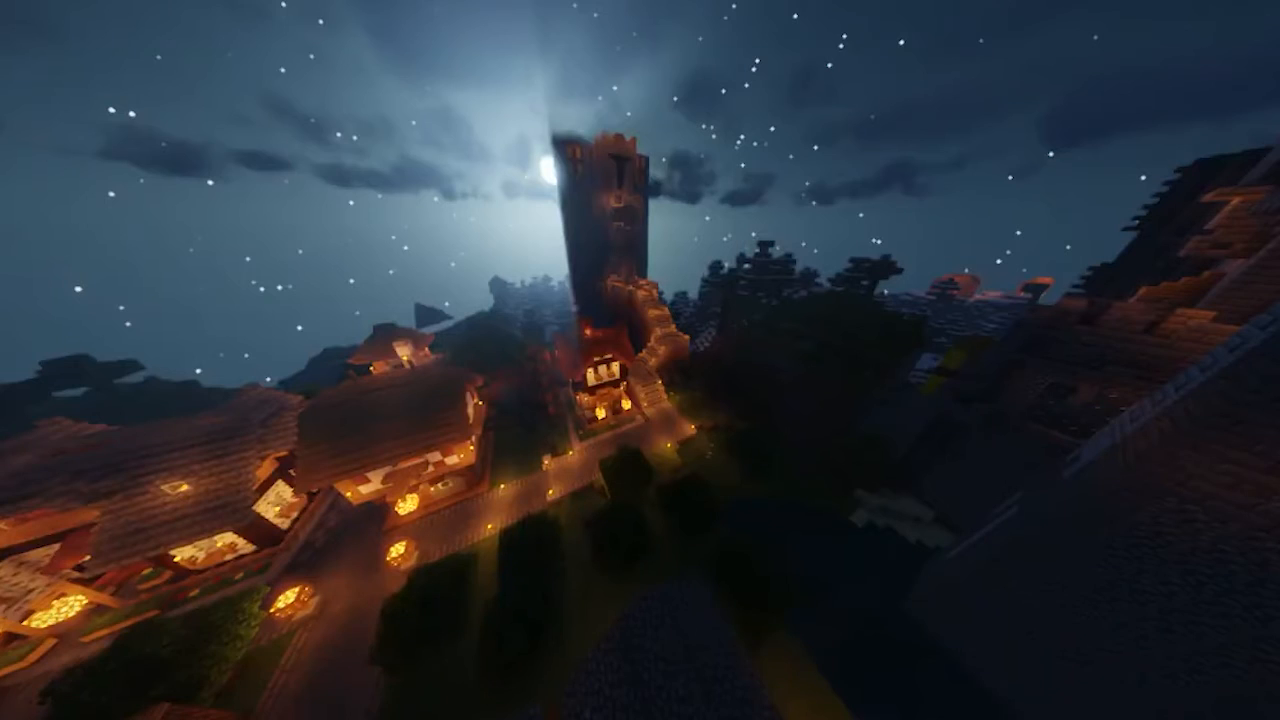